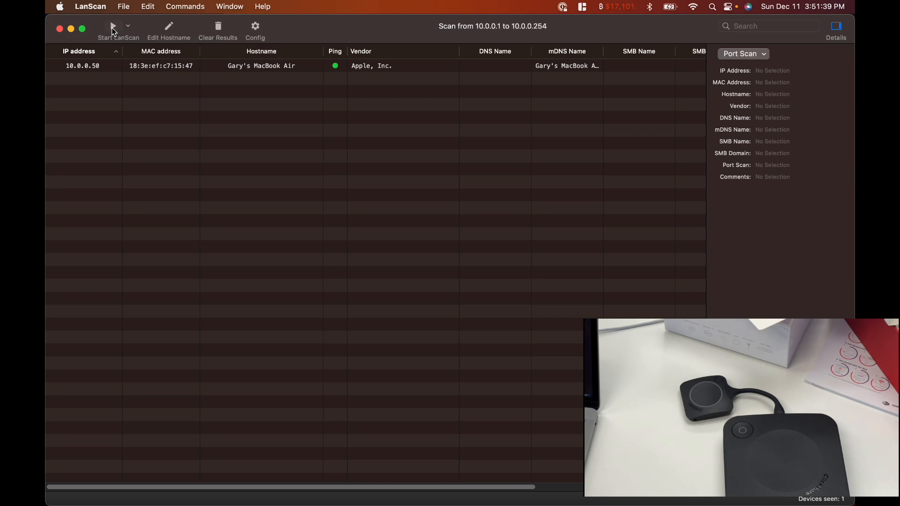
# Step: Scan the network with LanScan and open the ClickShare unit at 10.0.0.71 in Safari
pyautogui.click(113, 26)
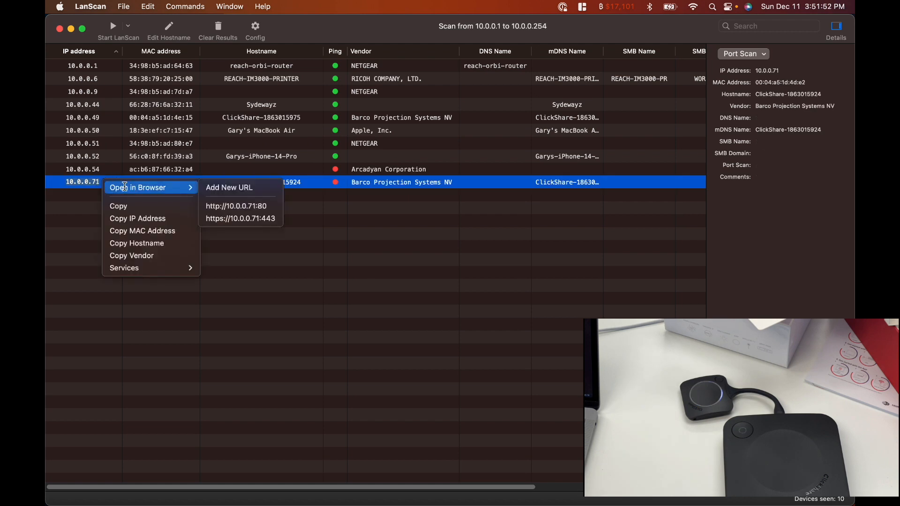
pyautogui.click(235, 206)
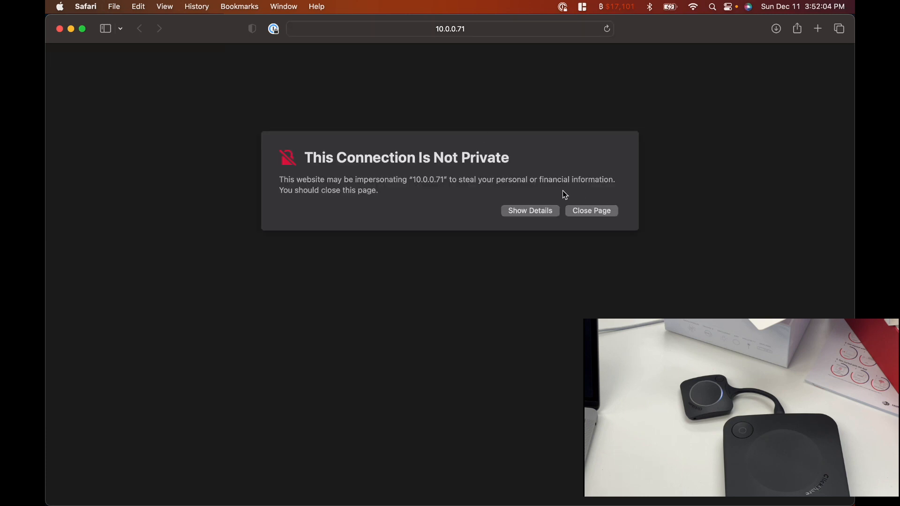
# Step: Bypass Safari's certificate privacy warning to reach the ClickShare Configurator login page
pyautogui.click(529, 211)
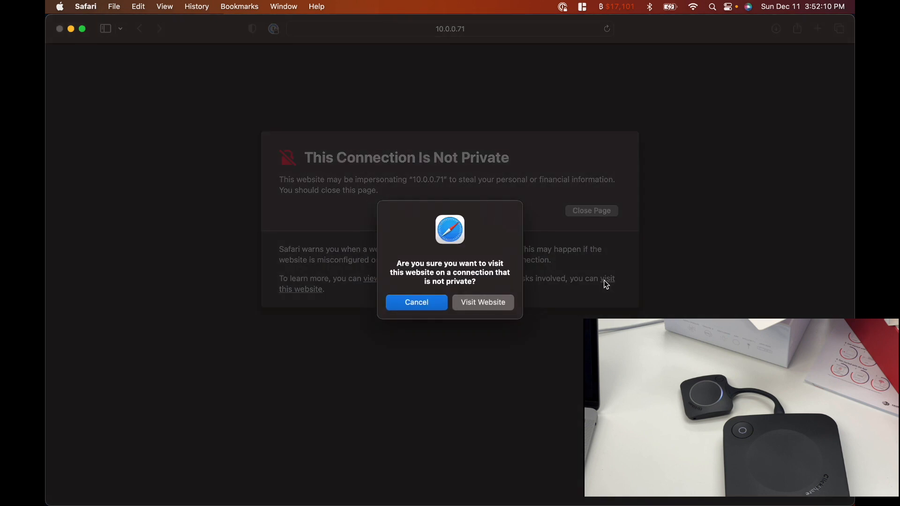
pyautogui.click(482, 303)
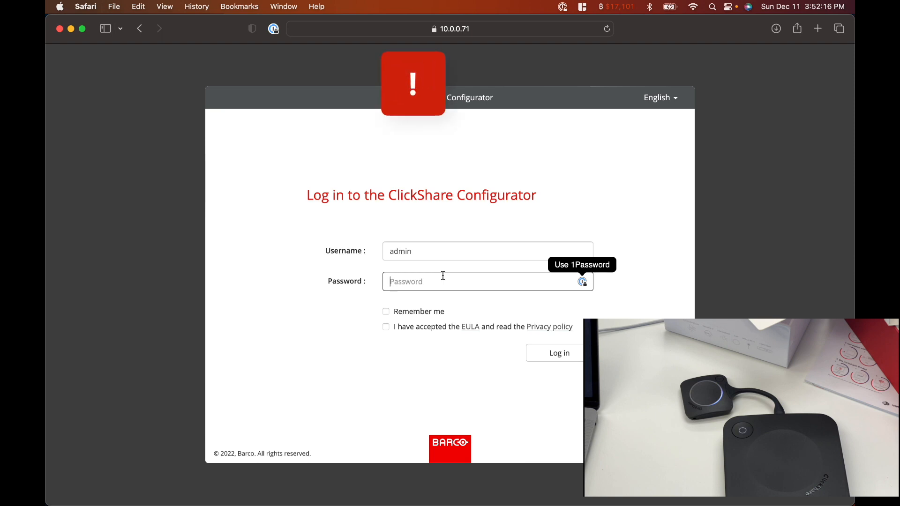
# Step: Log in as admin with password 'admin' and the EULA accepted
pyautogui.write('admin')
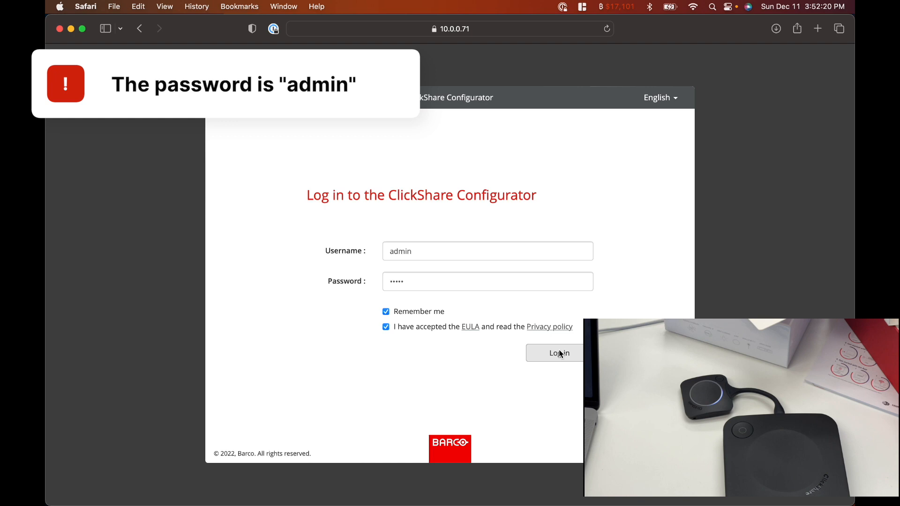
pyautogui.click(554, 353)
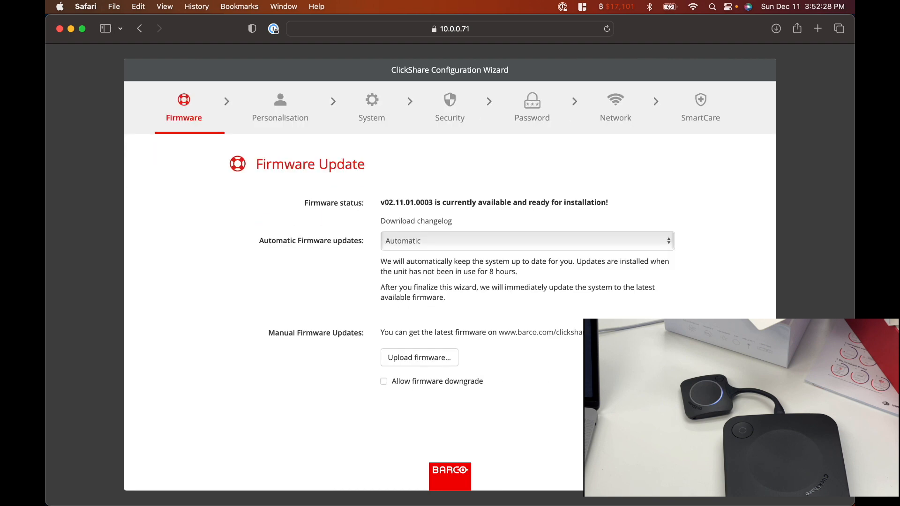
# Step: Turn automatic firmware updates Off and move past Personalisation to the System step
pyautogui.click(525, 240)
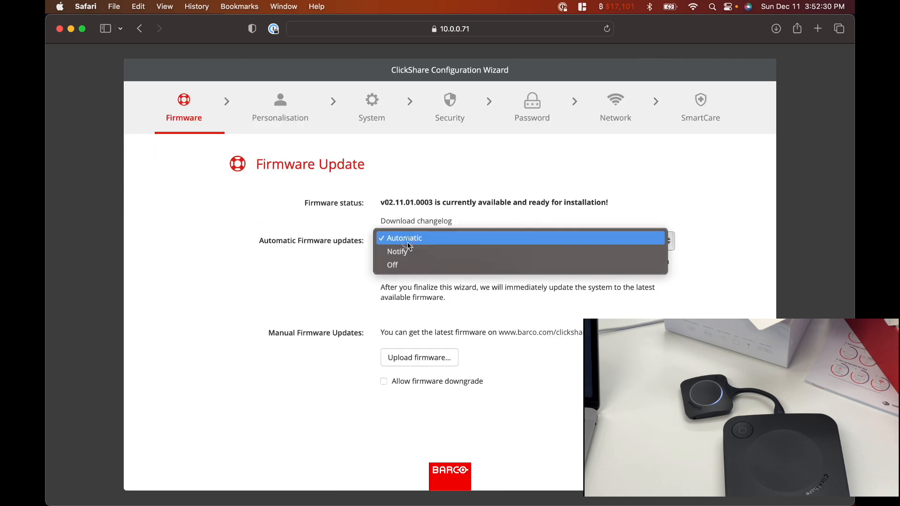
pyautogui.moveTo(393, 264)
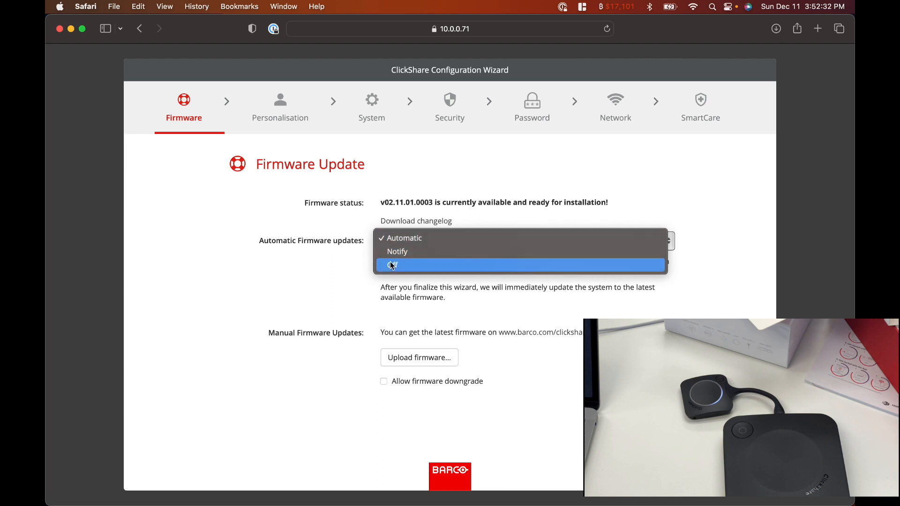
pyautogui.click(404, 237)
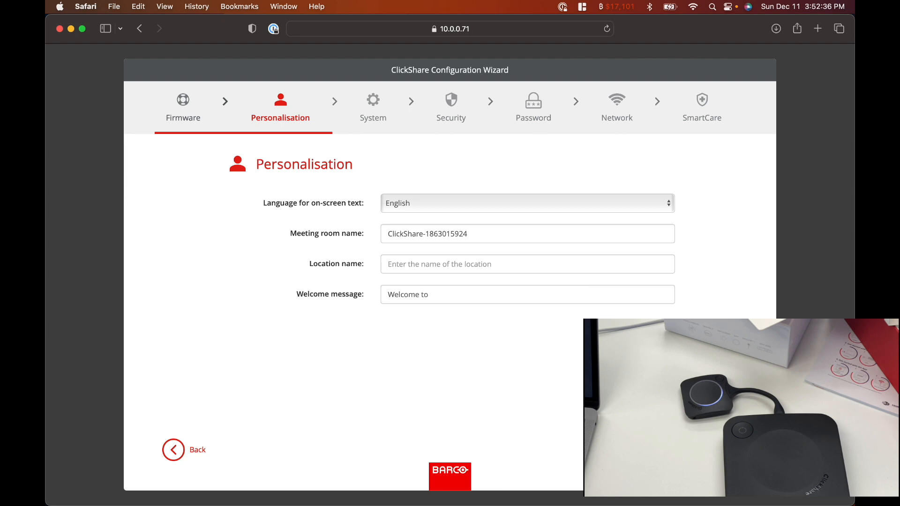
pyautogui.doubleClick(446, 234)
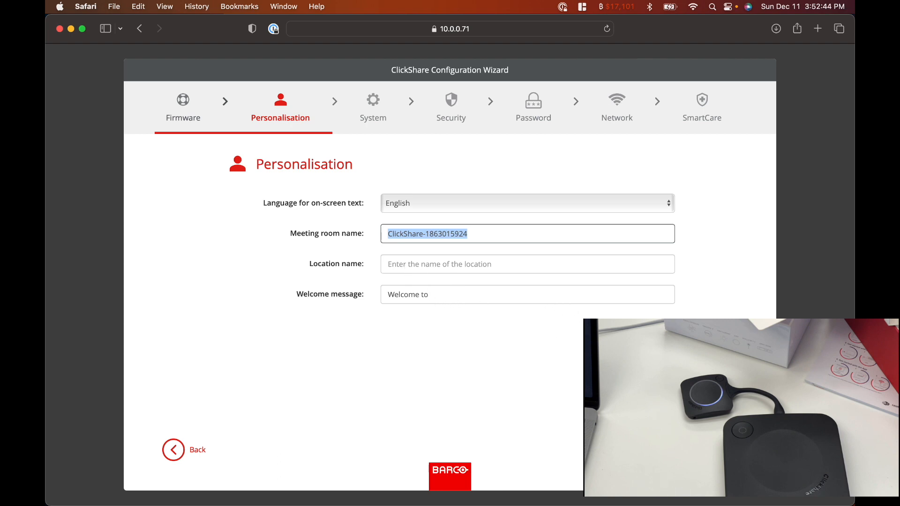
pyautogui.click(371, 107)
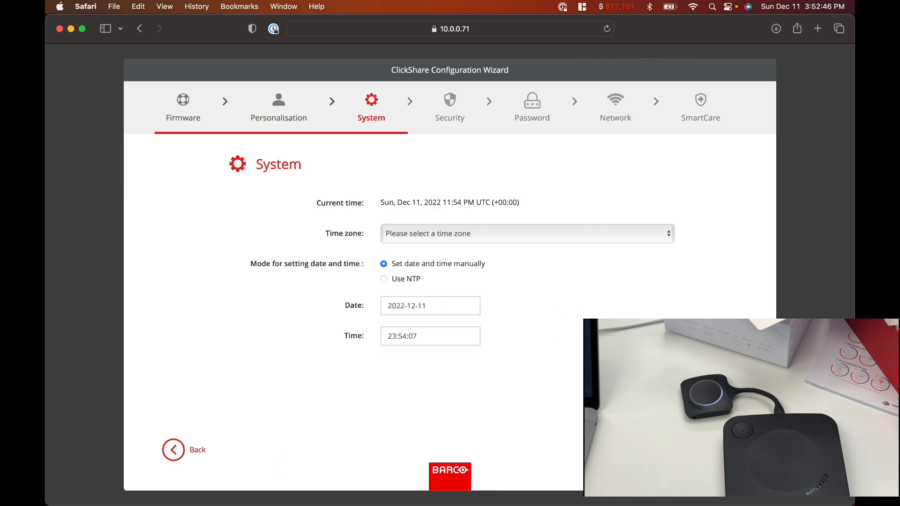
# Step: Set the time zone to (UTC-08:00) Pacific Time (US & Canada) and keep security level 1
pyautogui.click(526, 233)
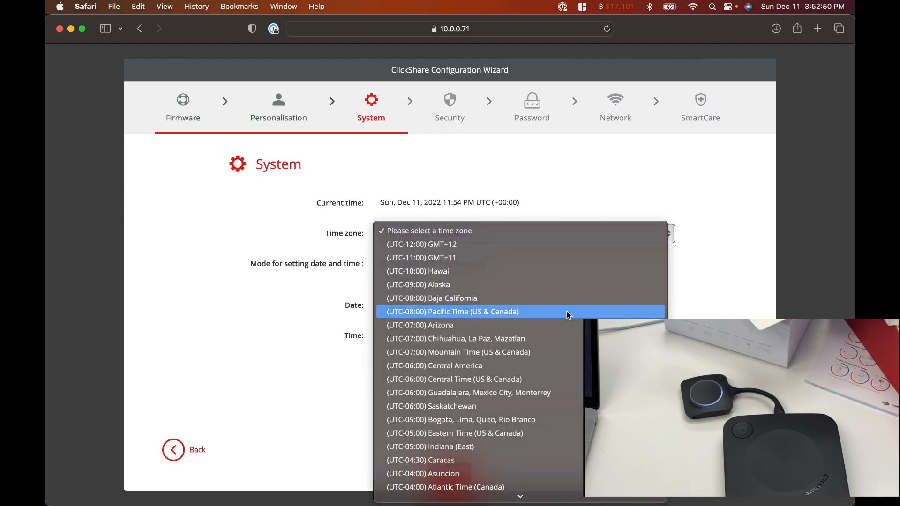
pyautogui.click(452, 311)
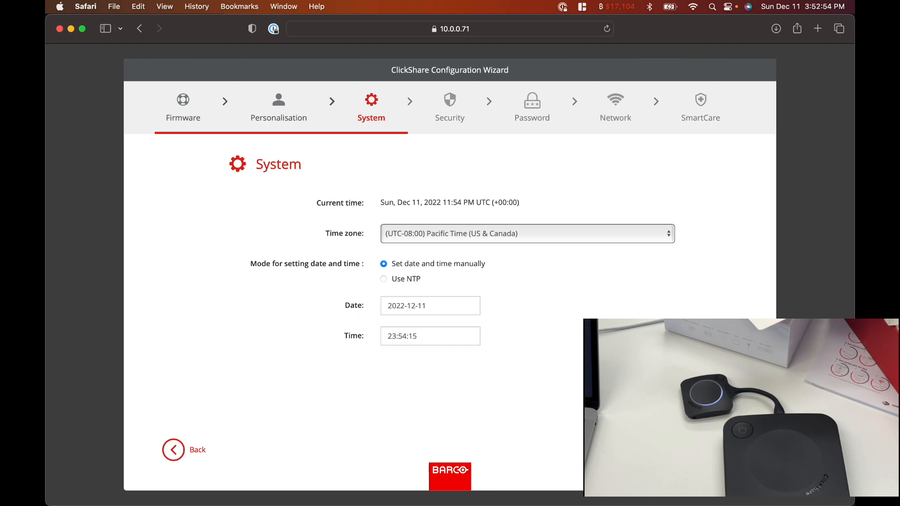
pyautogui.click(450, 106)
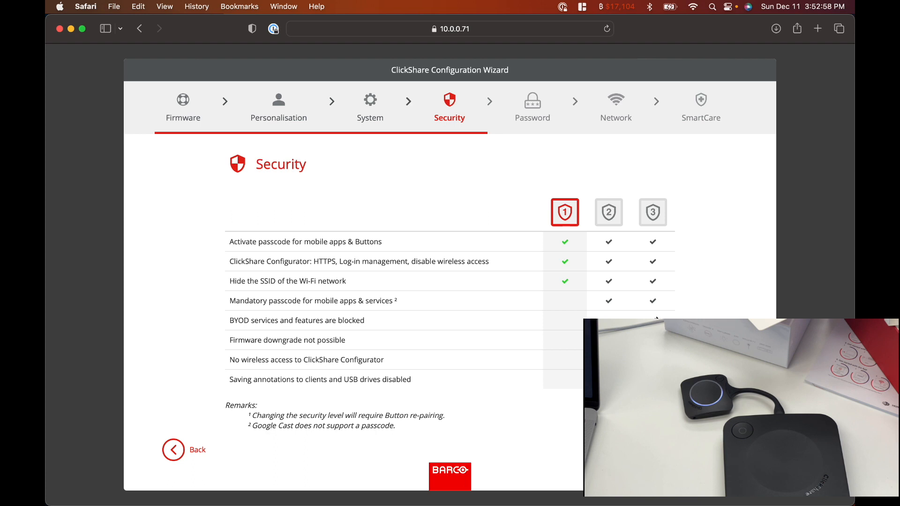
pyautogui.moveTo(577, 290)
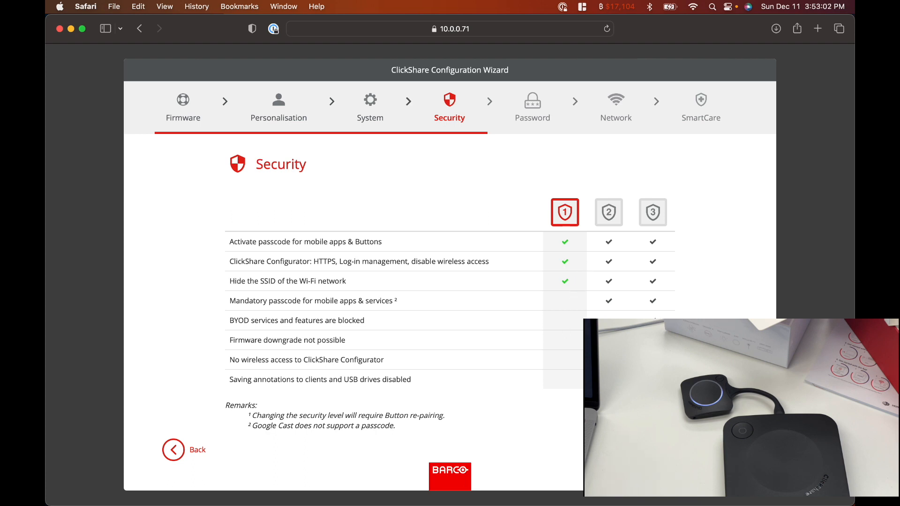
pyautogui.click(531, 106)
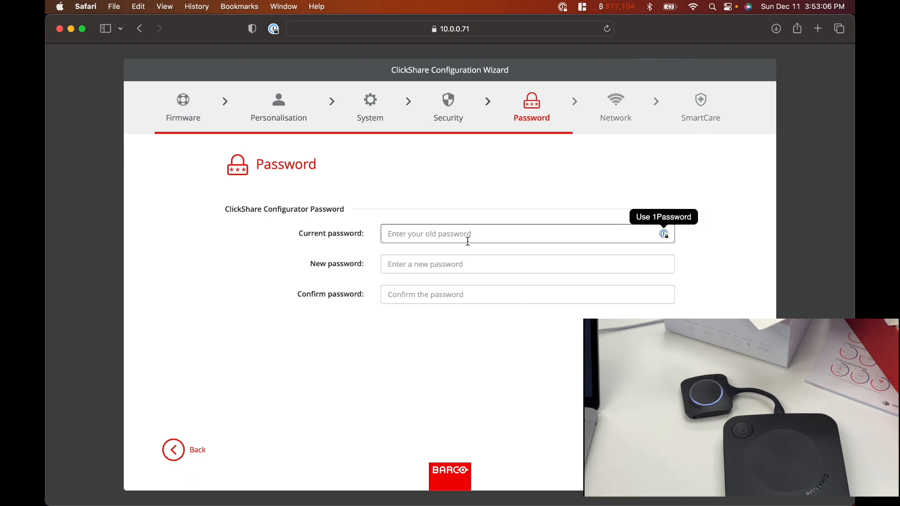
# Step: Enter the current password, then set Wi-Fi channel 40, SSID 'TOR ClickShare Main' and a new passphrase
pyautogui.write('•••••')
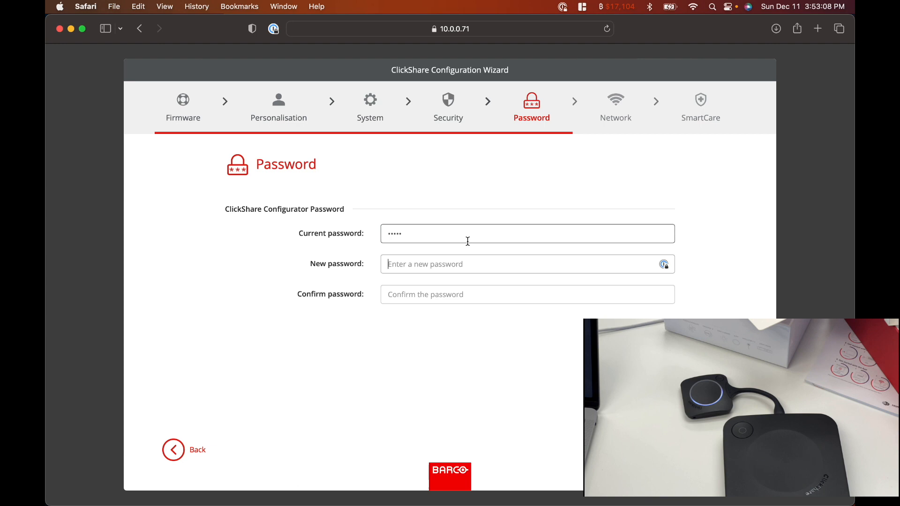
pyautogui.click(615, 106)
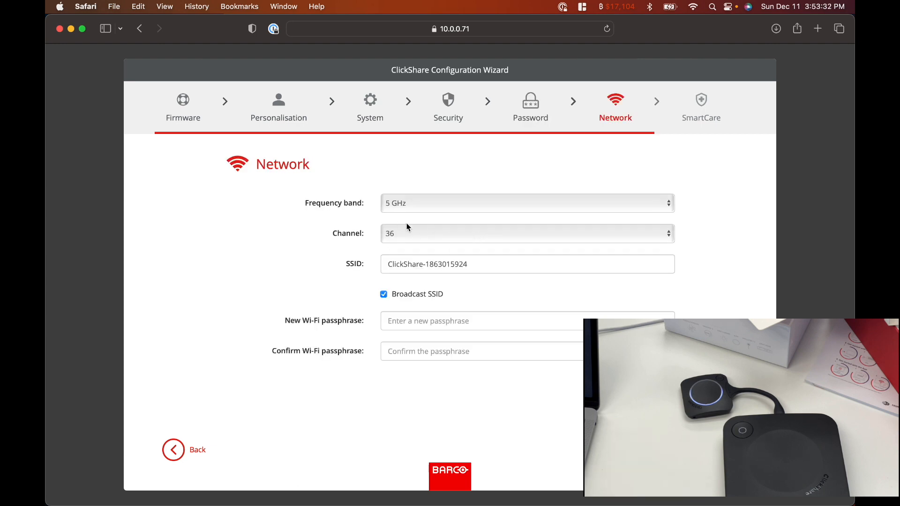
pyautogui.click(525, 233)
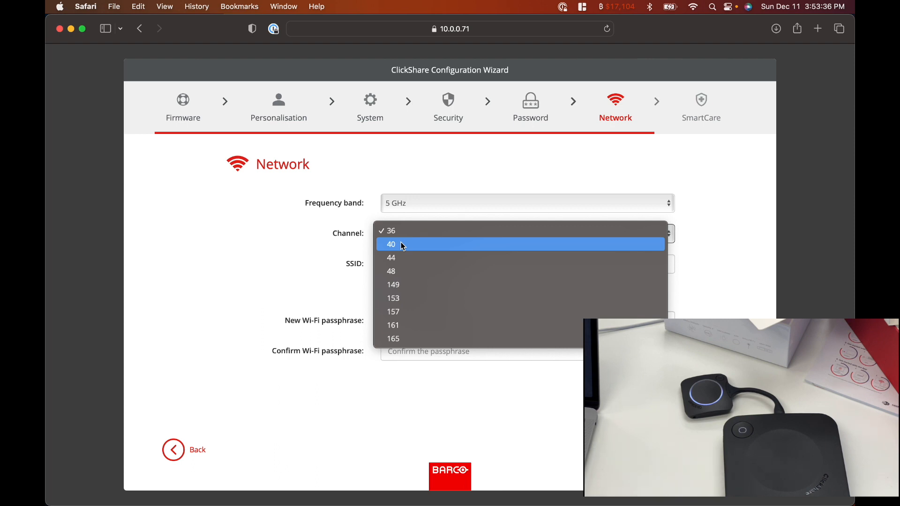
pyautogui.click(391, 244)
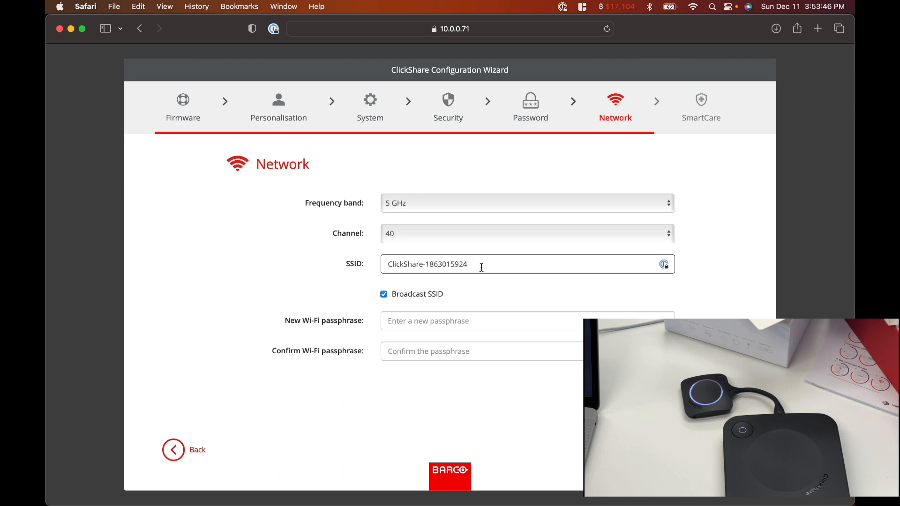
pyautogui.write('TOR ClickShare Main')
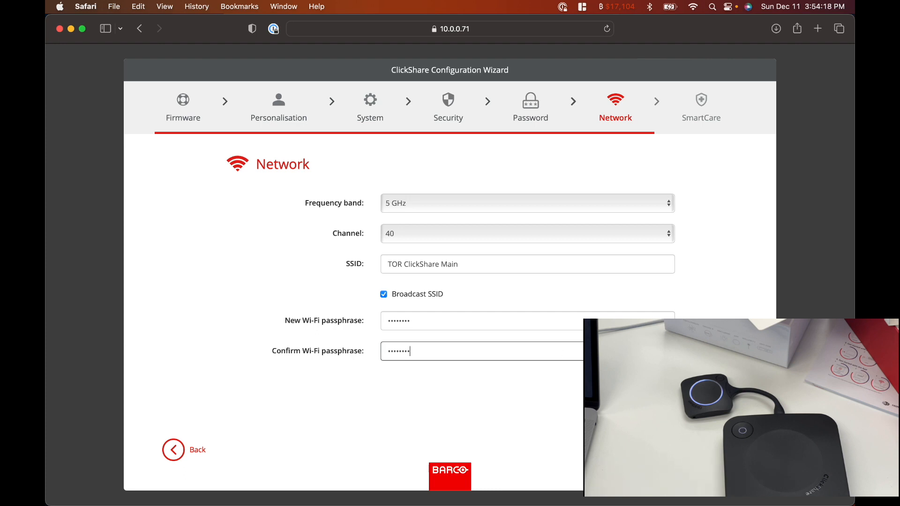
pyautogui.click(700, 106)
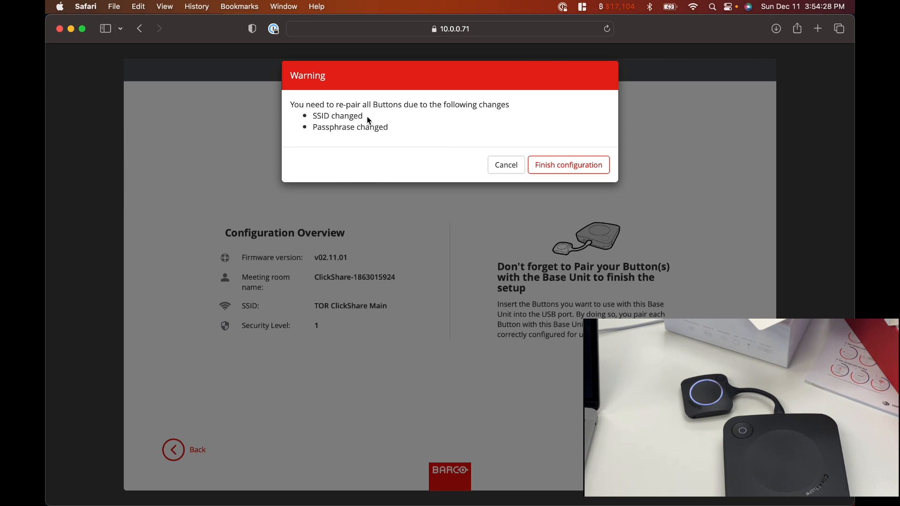
pyautogui.moveTo(319, 127)
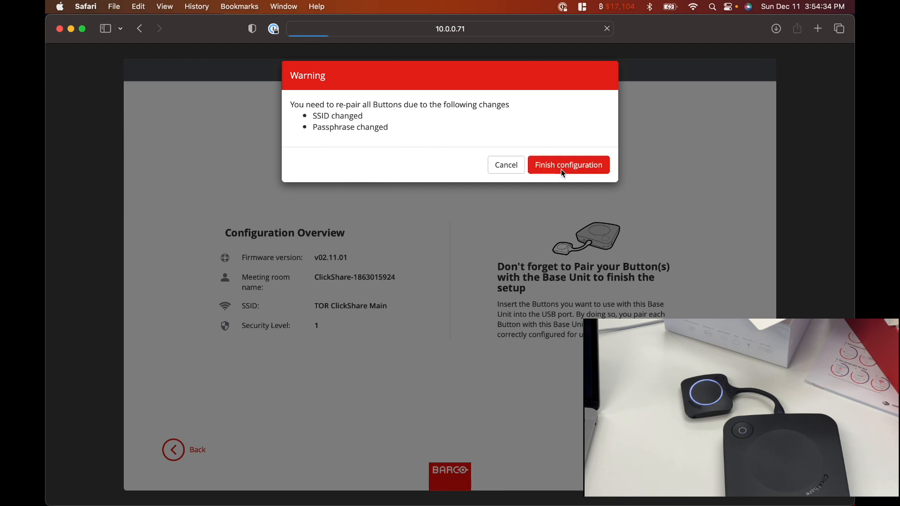
# Step: Accept the Buttons re-pairing warning and finish the configuration
pyautogui.click(567, 165)
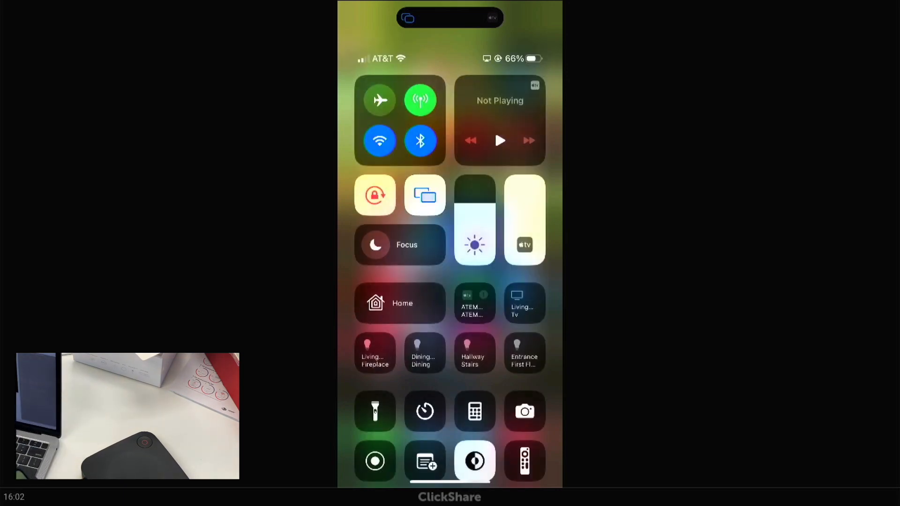
# Step: Close the mirrored iPhone's Control Center and swipe through its home screen pages
pyautogui.click(523, 411)
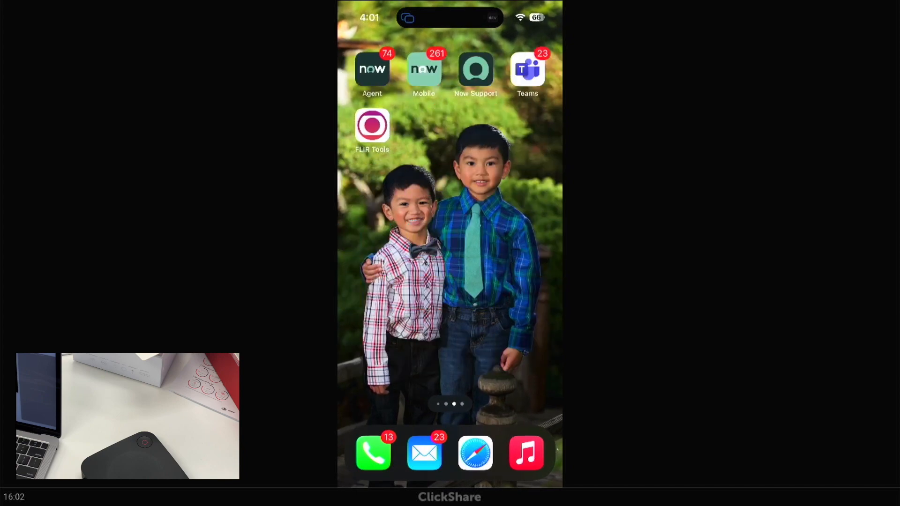
pyautogui.hscroll(-3)
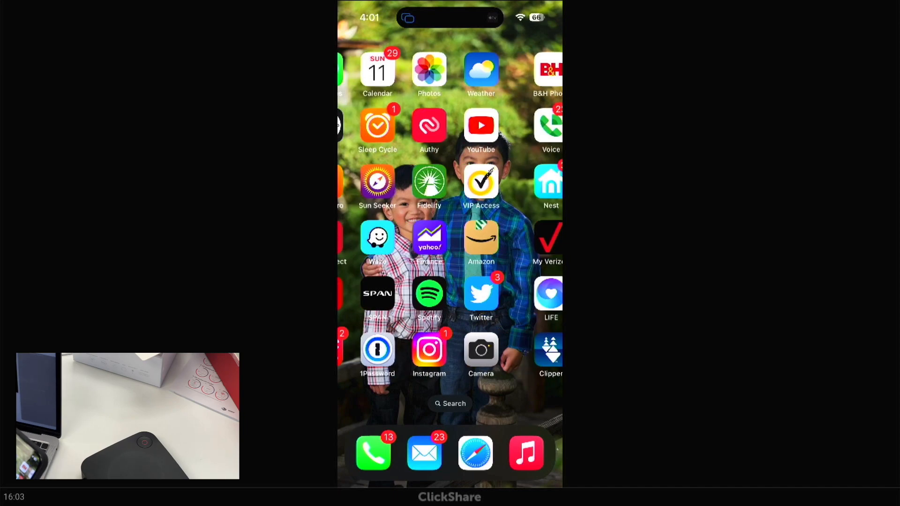
pyautogui.hscroll(-3)
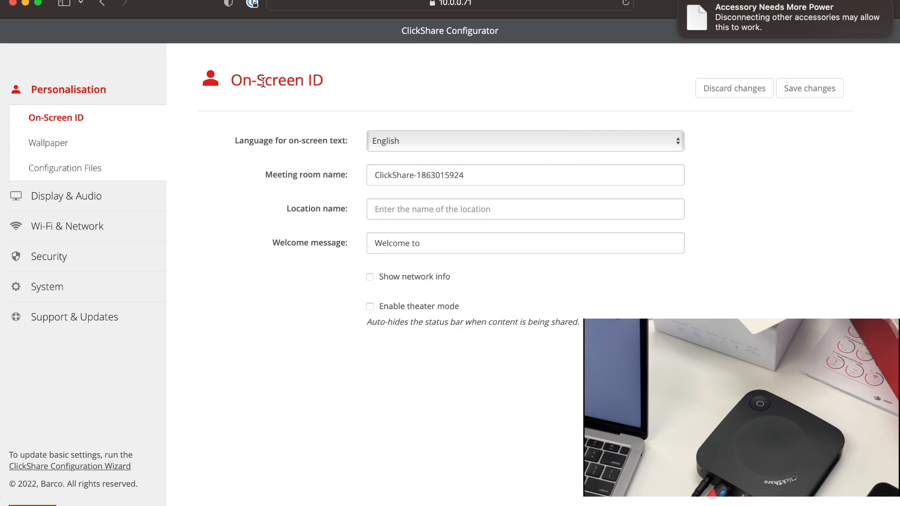
pyautogui.moveTo(312, 186)
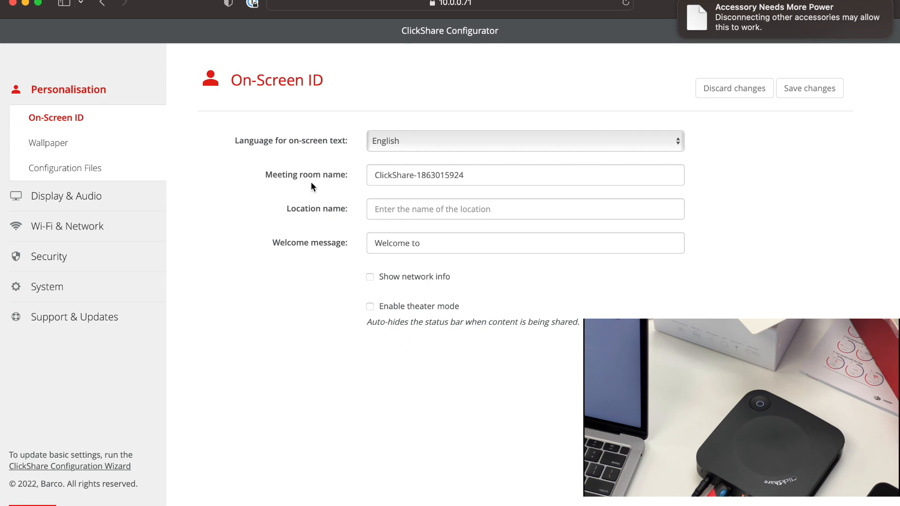
pyautogui.moveTo(342, 178)
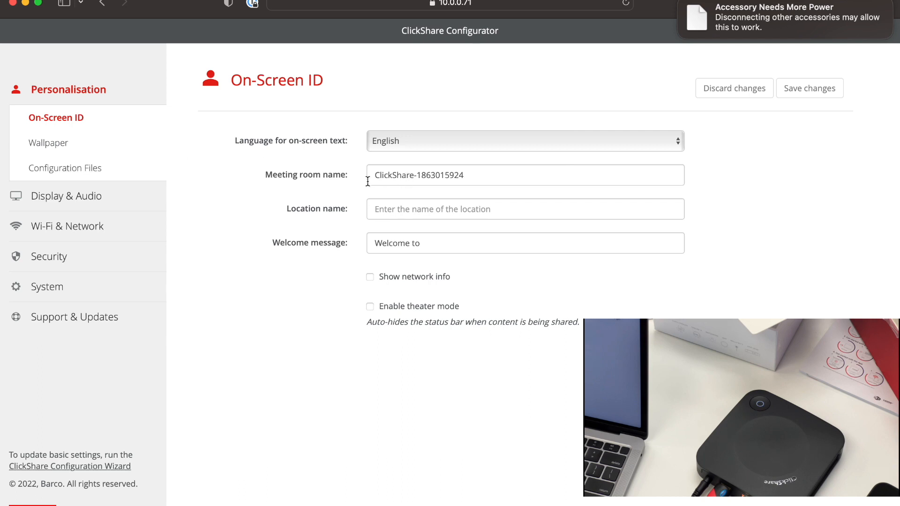
pyautogui.moveTo(48, 142)
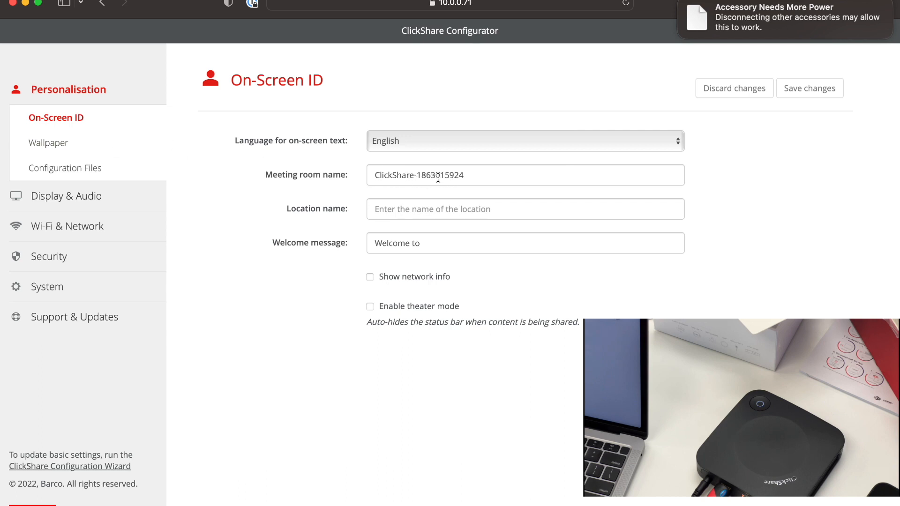
# Step: Save room name Oakland Reach and welcome 'Welcome to Oakland Reach on Main Room', then open Wallpaper
pyautogui.doubleClick(439, 174)
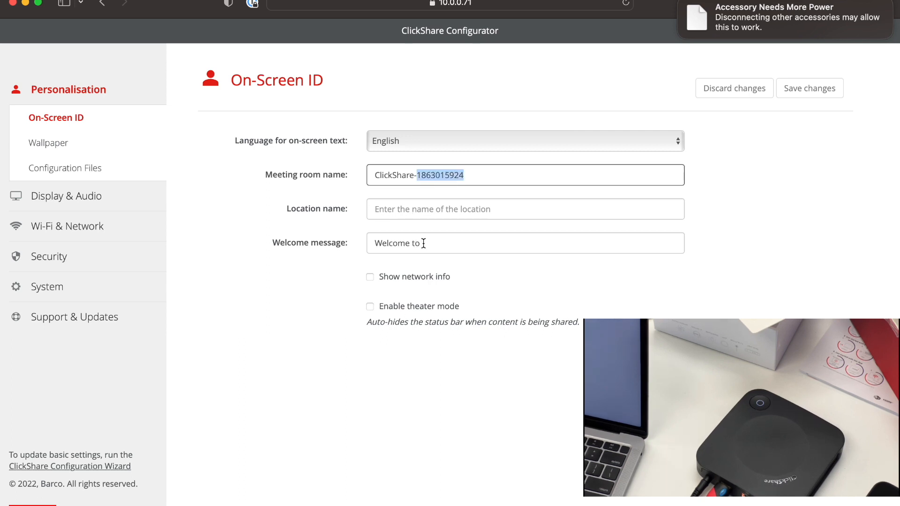
pyautogui.write('Oakland Reach')
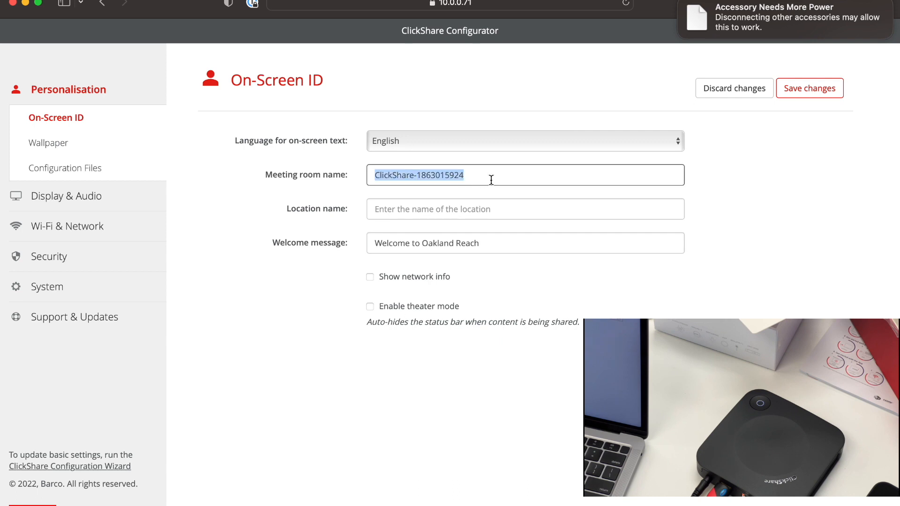
pyautogui.write('on Main Room')
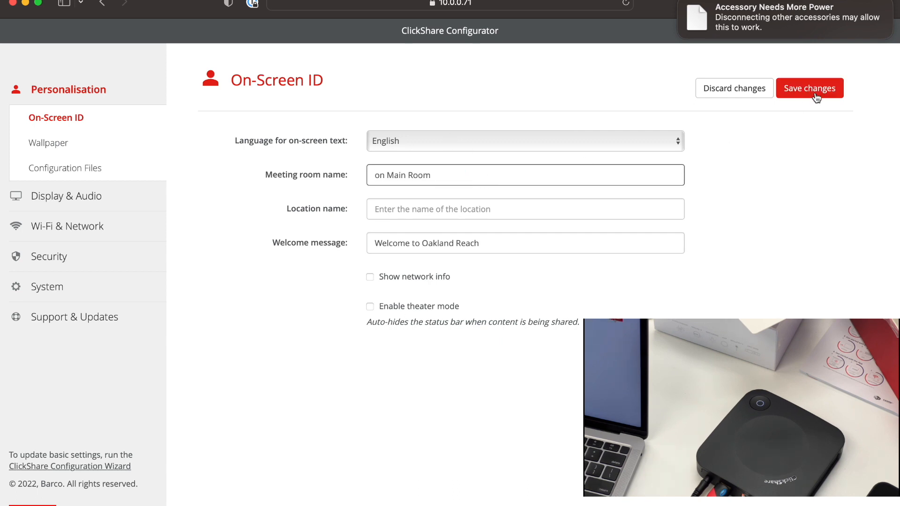
pyautogui.click(810, 88)
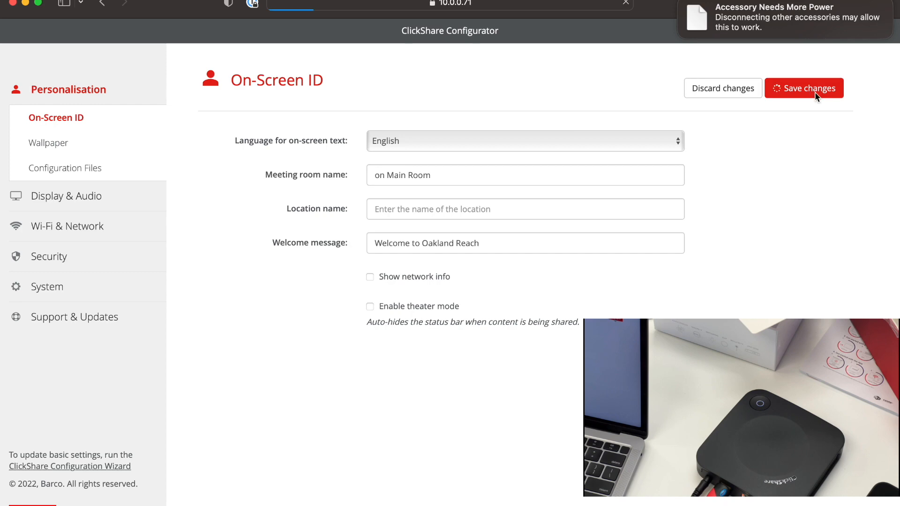
pyautogui.click(804, 88)
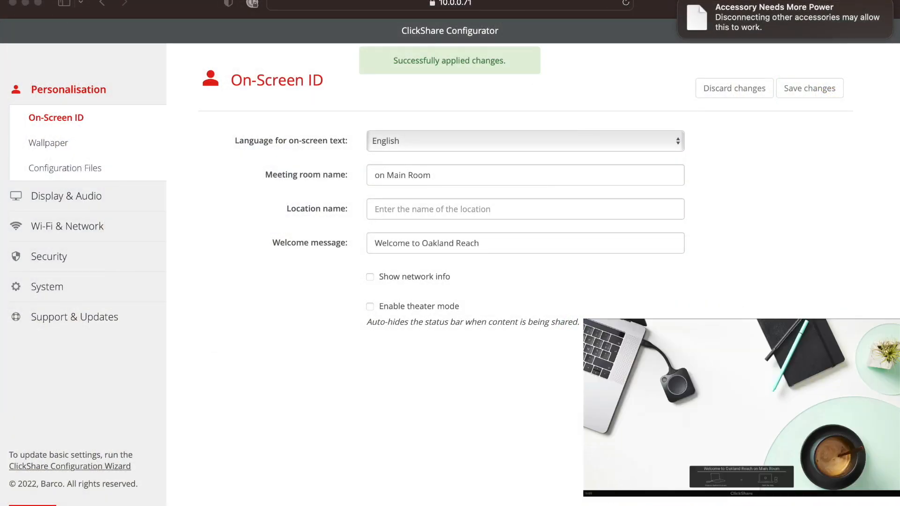
pyautogui.click(49, 143)
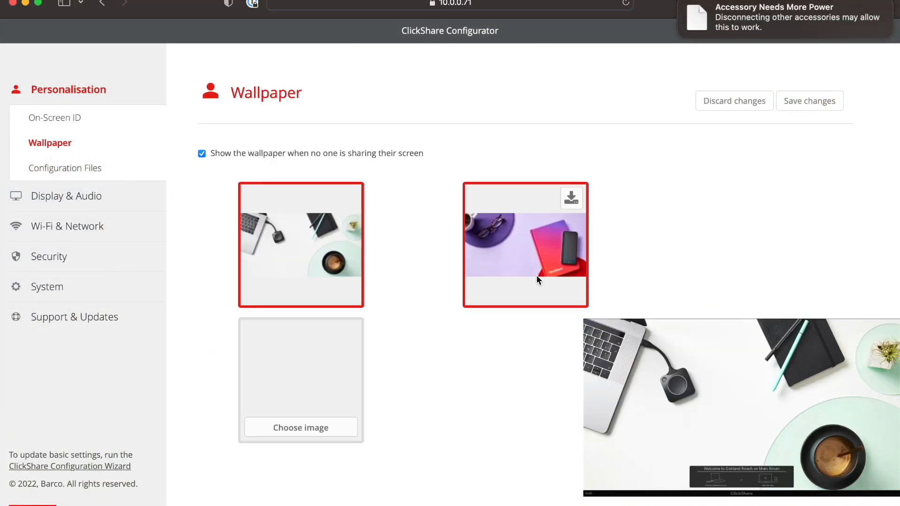
# Step: Review the Wallpaper, Display & Audio (resolution left at Auto) and Peripherals pages
pyautogui.click(301, 244)
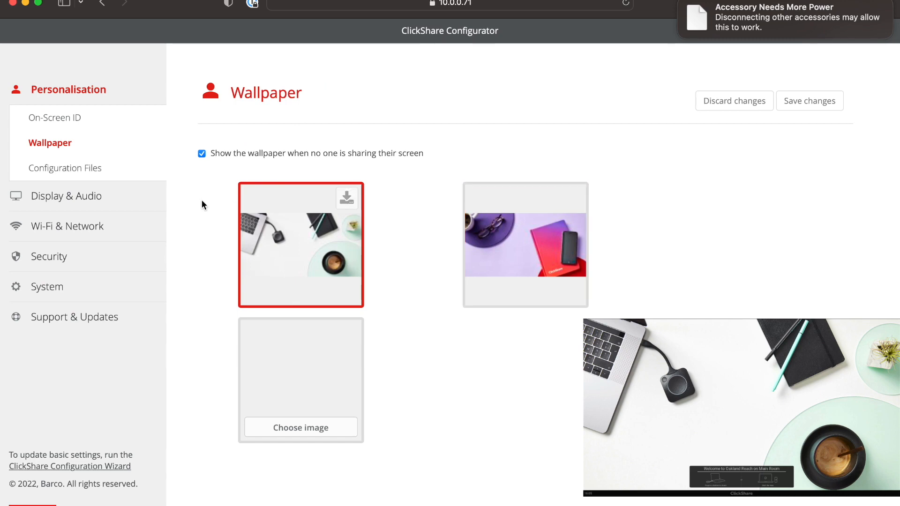
pyautogui.click(67, 168)
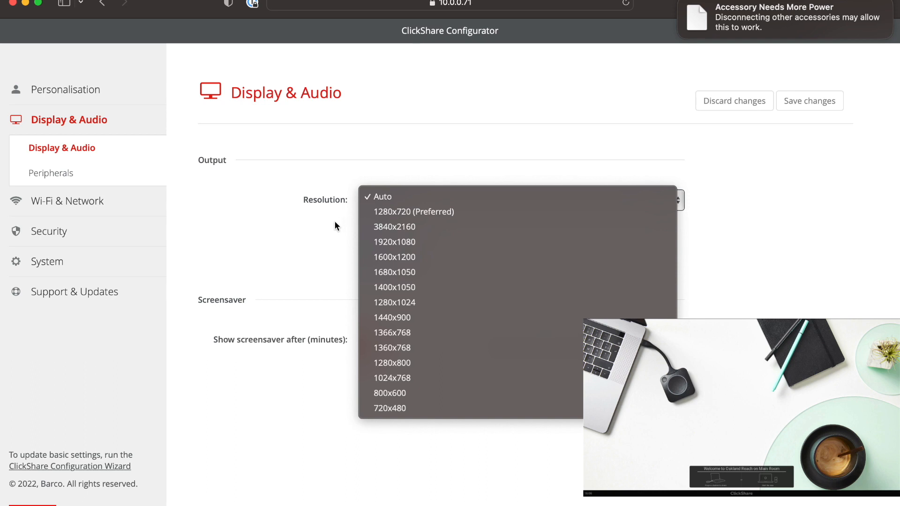
pyautogui.click(381, 197)
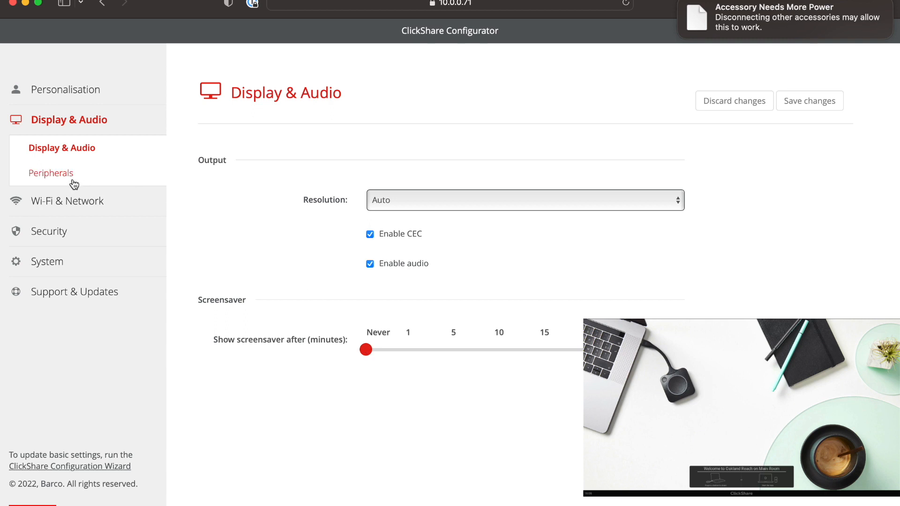
pyautogui.click(51, 173)
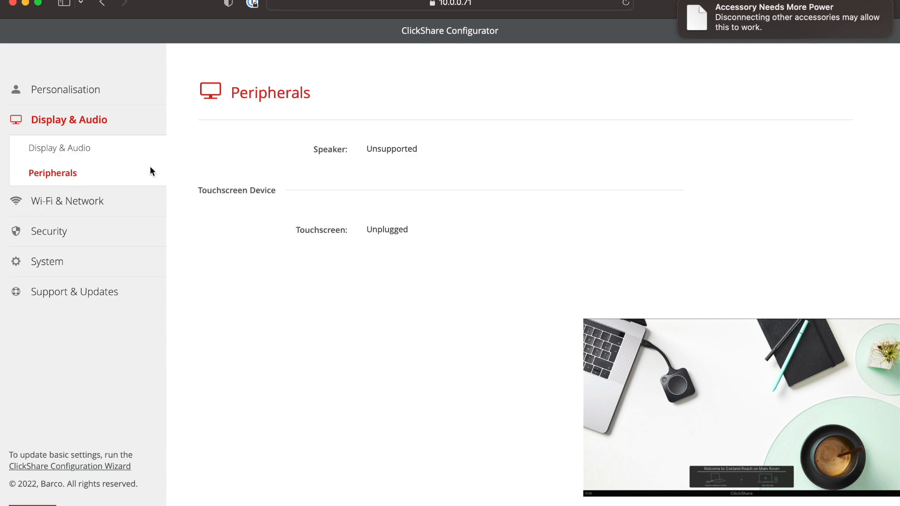
pyautogui.moveTo(175, 222)
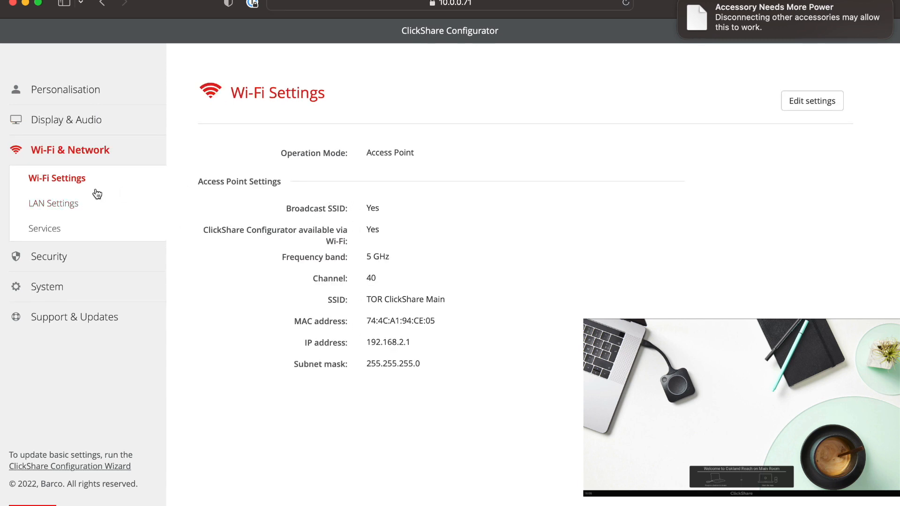
# Step: Change the LAN hostname to TOR-Clickshare-Main, save it, and go to Services
pyautogui.click(54, 203)
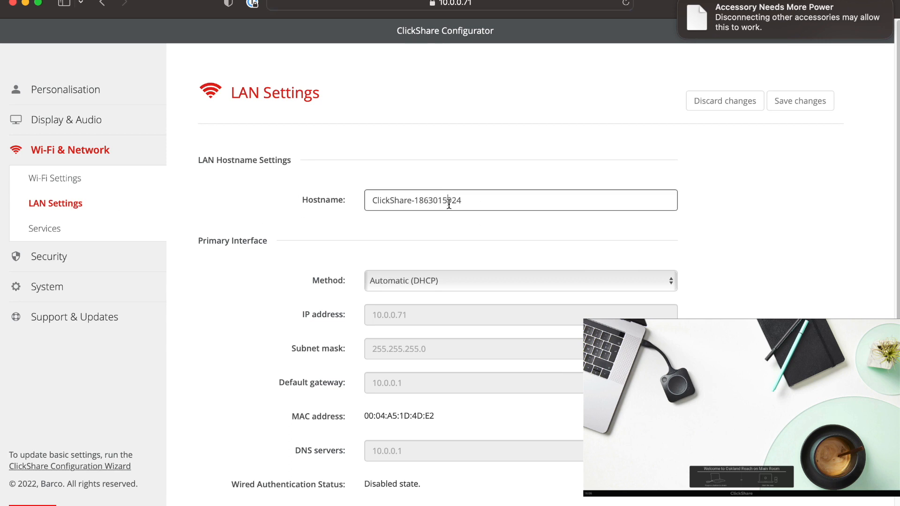
pyautogui.write('TOR-Clickshare-Main')
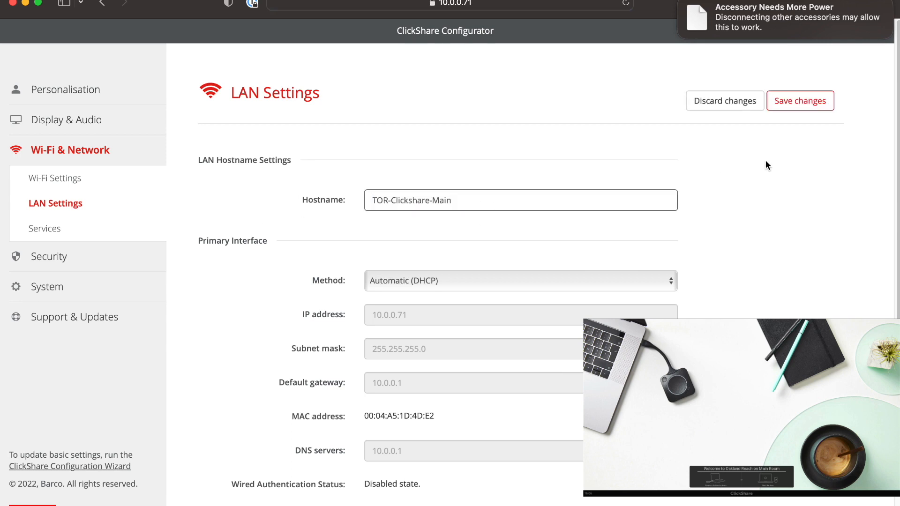
pyautogui.click(800, 100)
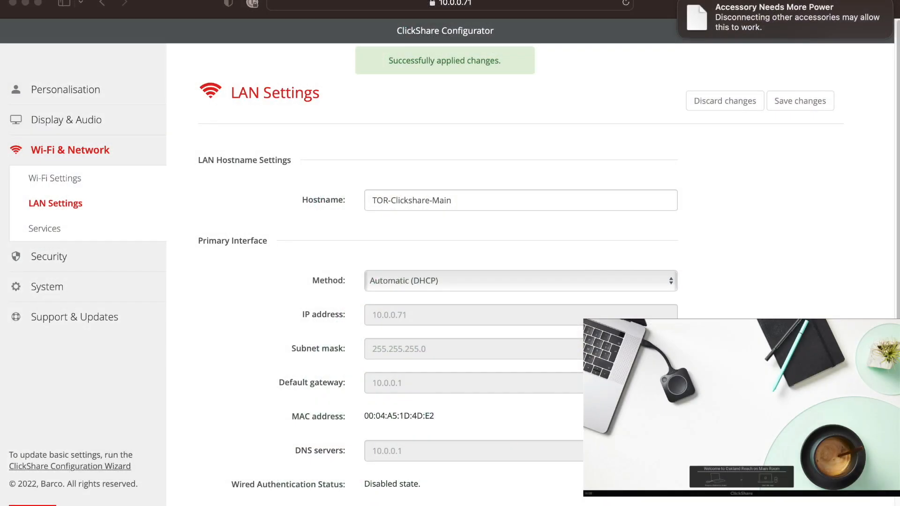
pyautogui.click(45, 228)
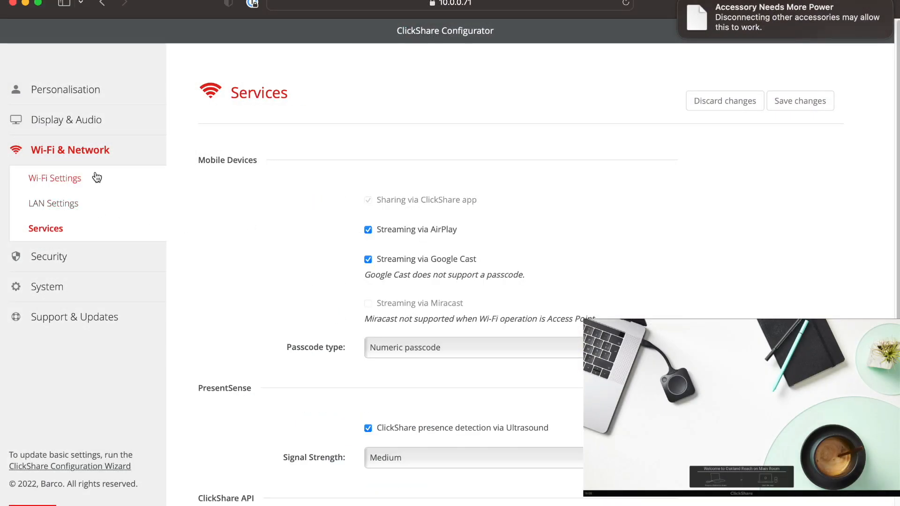
pyautogui.moveTo(432, 218)
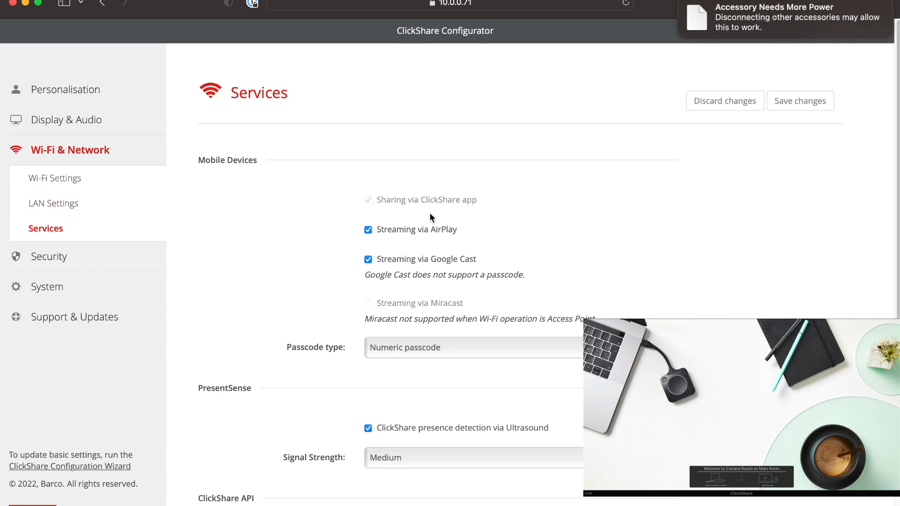
pyautogui.moveTo(414, 237)
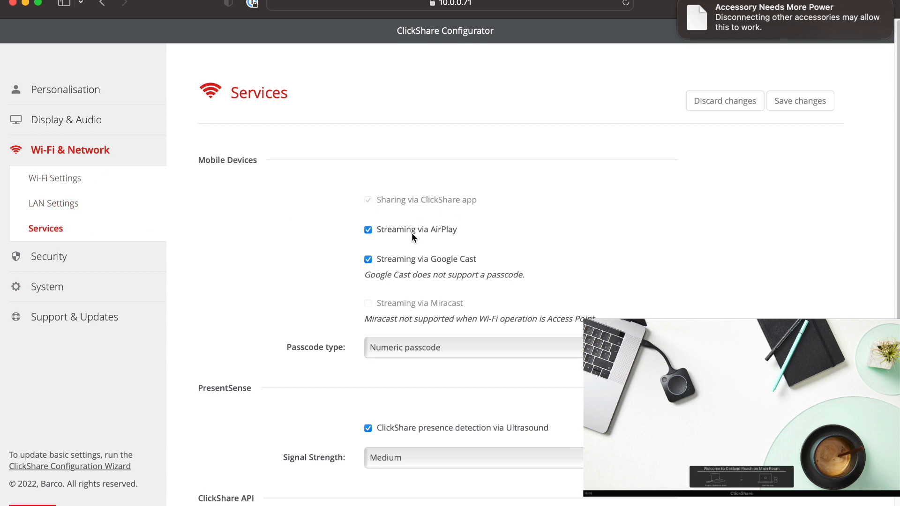
pyautogui.moveTo(405, 269)
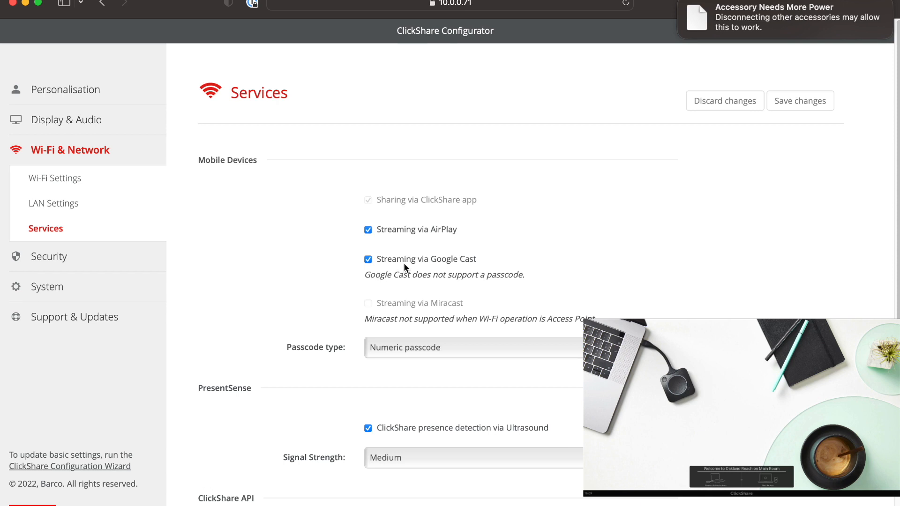
pyautogui.moveTo(481, 274)
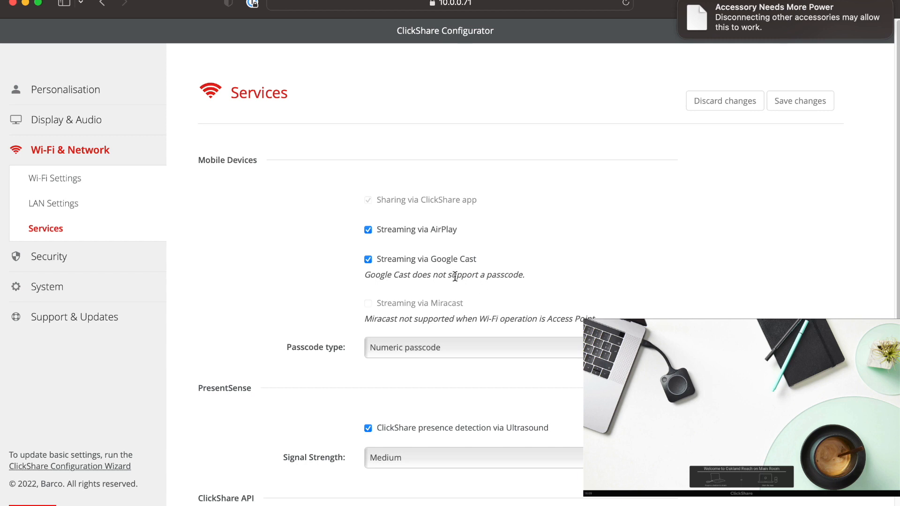
pyautogui.moveTo(470, 271)
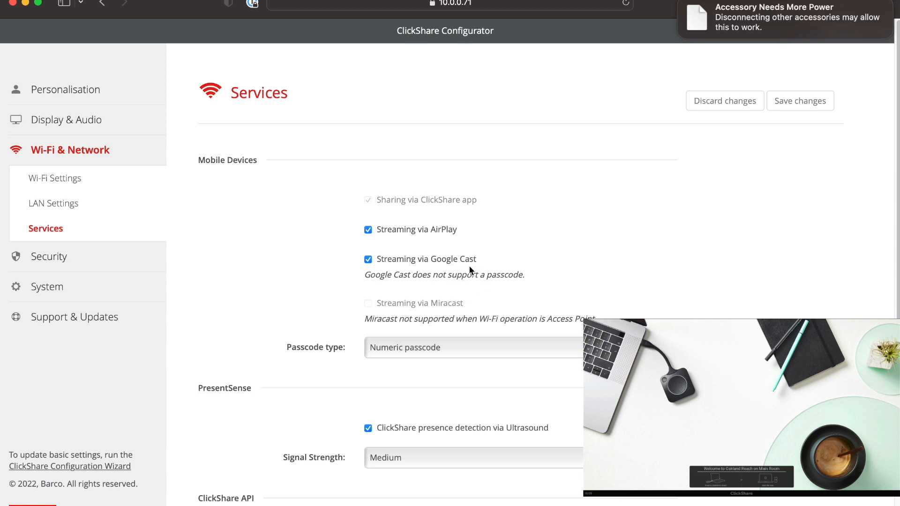
pyautogui.moveTo(507, 266)
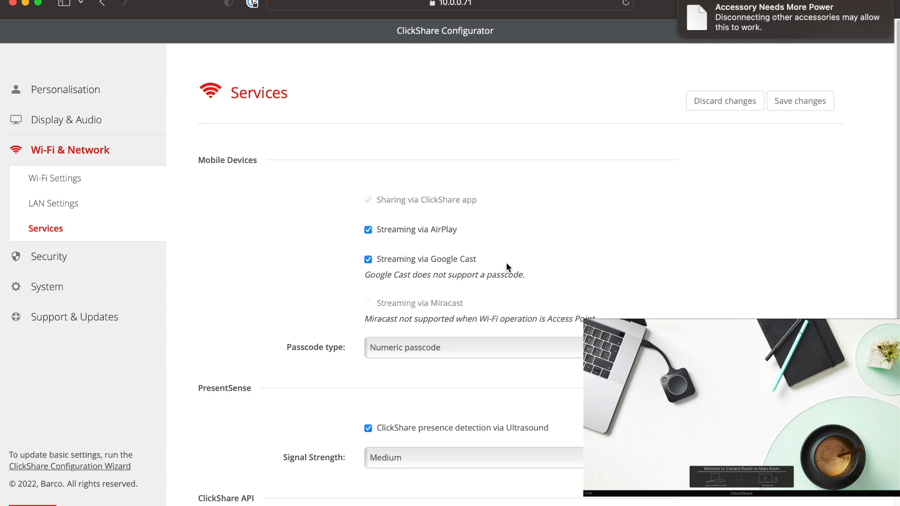
pyautogui.scroll(-3)
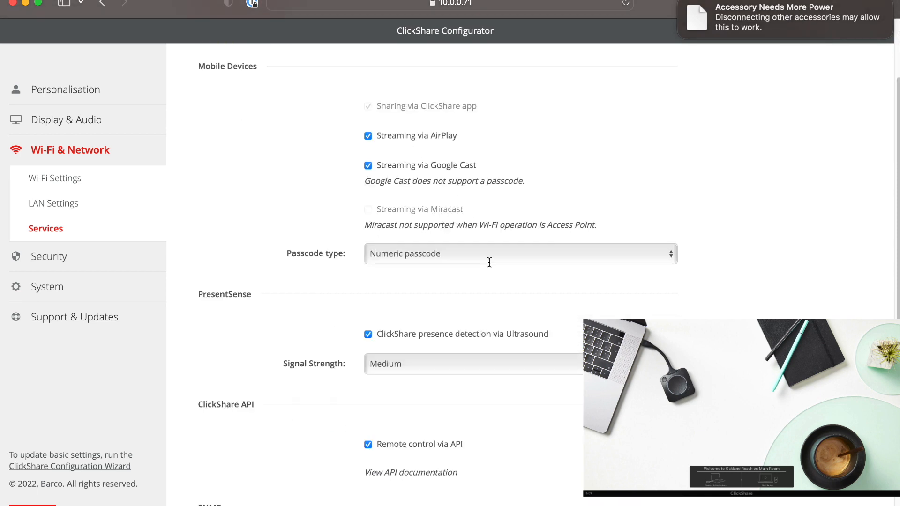
pyautogui.click(519, 254)
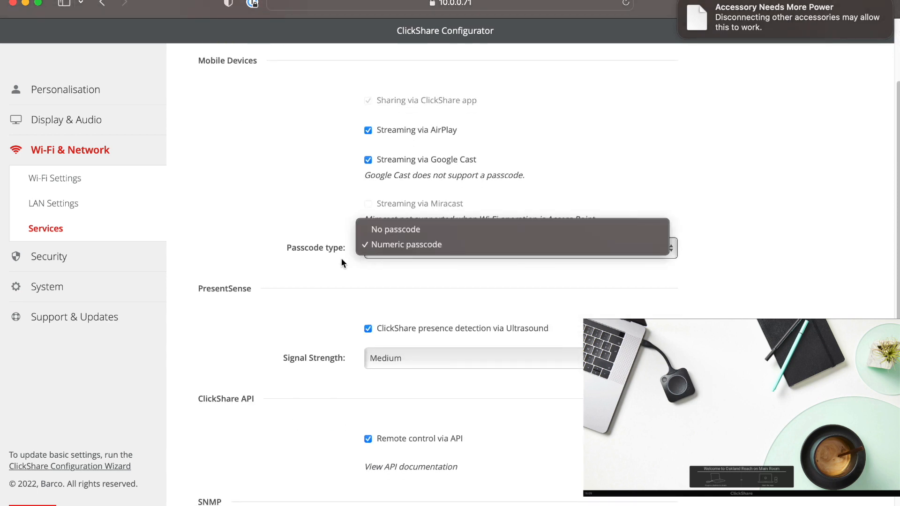
pyautogui.click(404, 243)
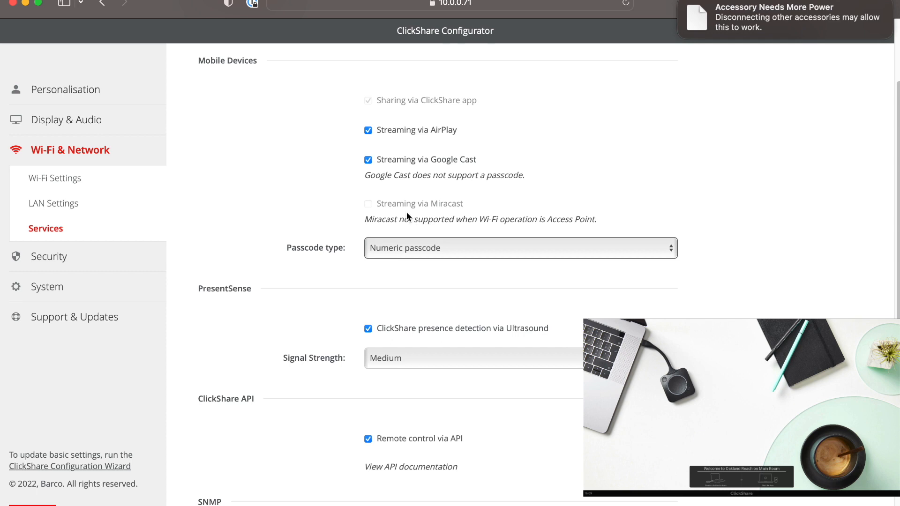
pyautogui.moveTo(341, 285)
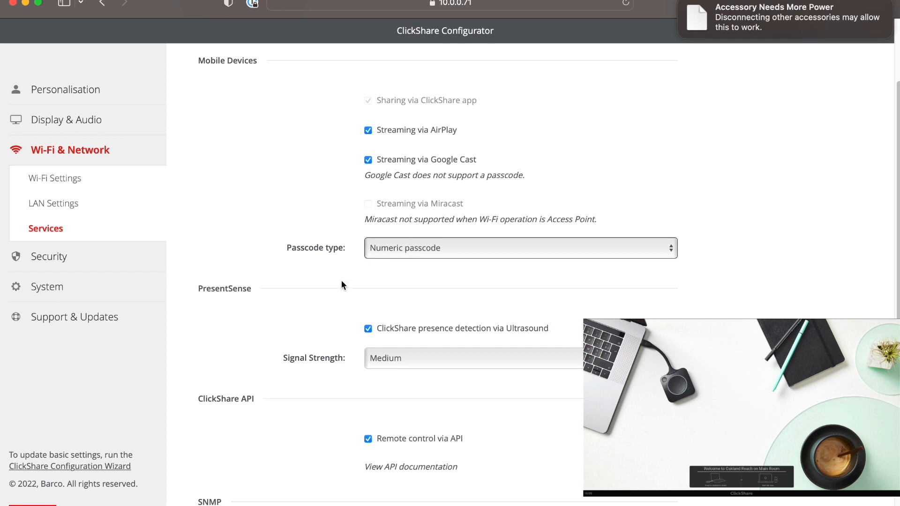
pyautogui.moveTo(322, 307)
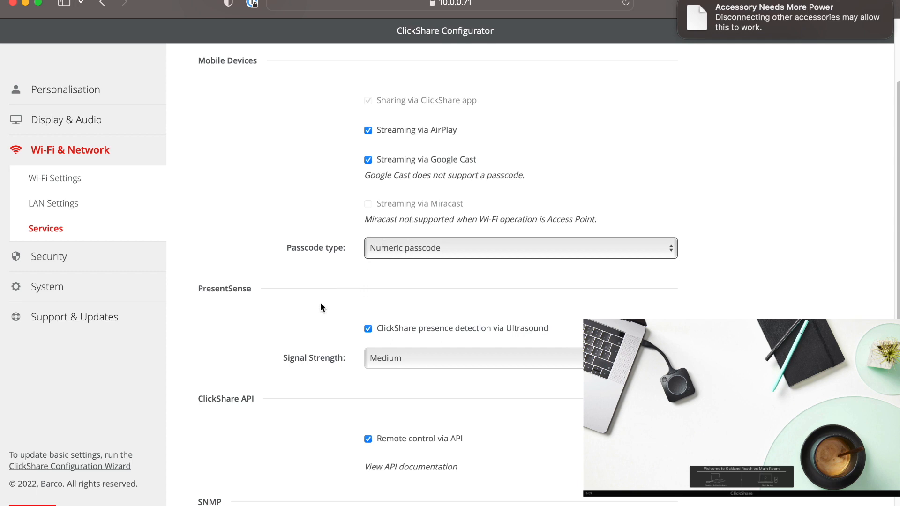
pyautogui.scroll(-3)
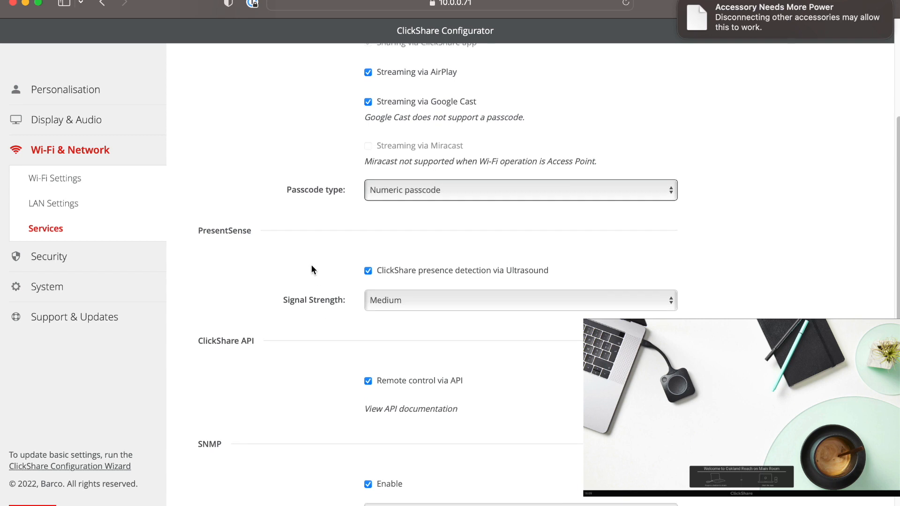
pyautogui.scroll(-3)
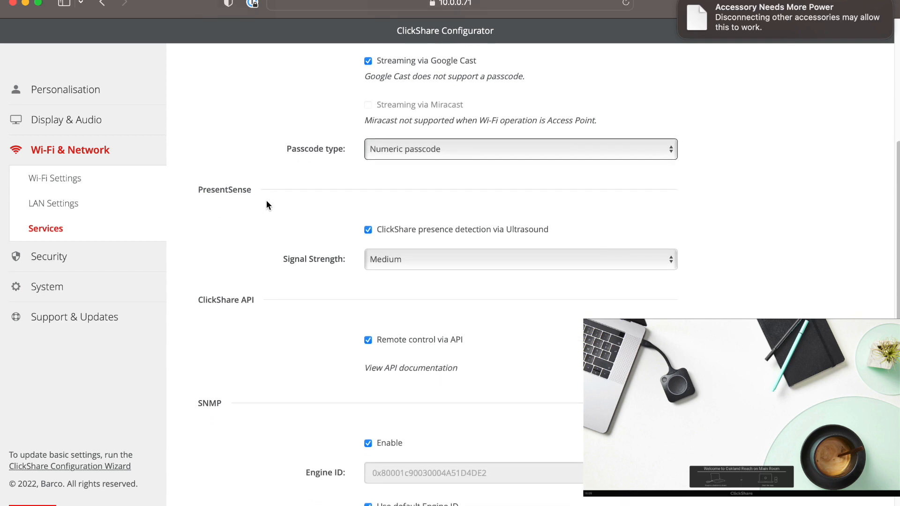
pyautogui.scroll(-3)
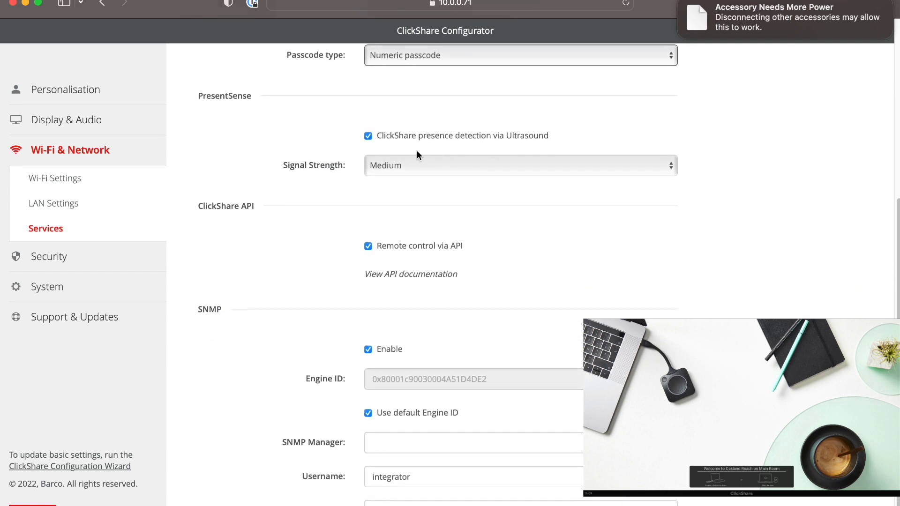
pyautogui.scroll(-3)
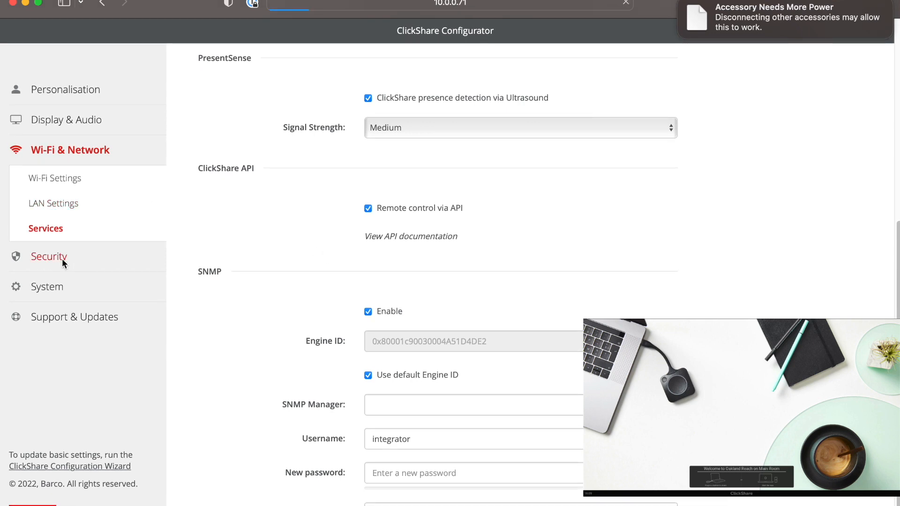
# Step: Step through the Security, Passwords, System and Date & Time settings pages
pyautogui.click(48, 256)
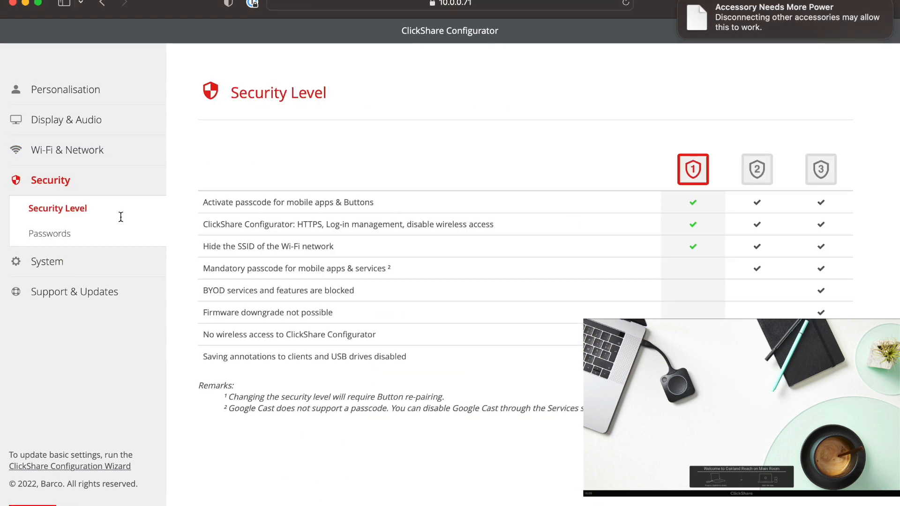
pyautogui.click(50, 233)
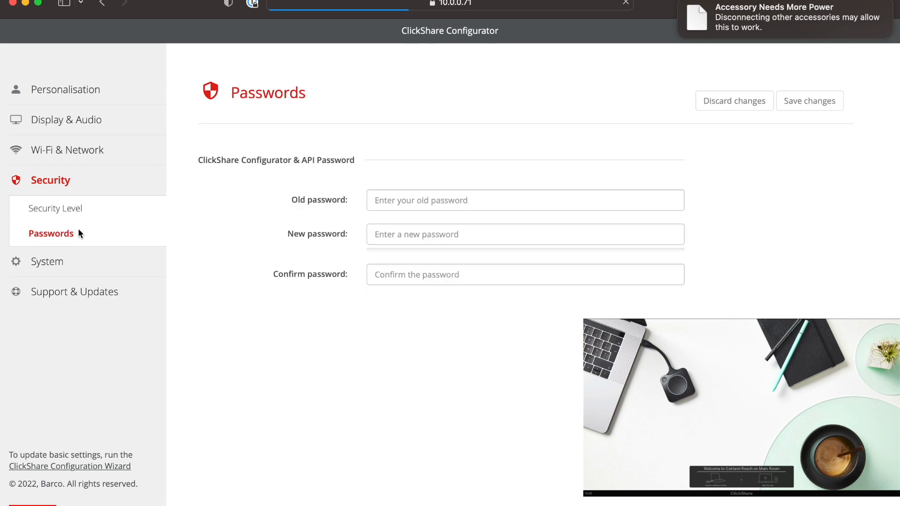
pyautogui.click(47, 210)
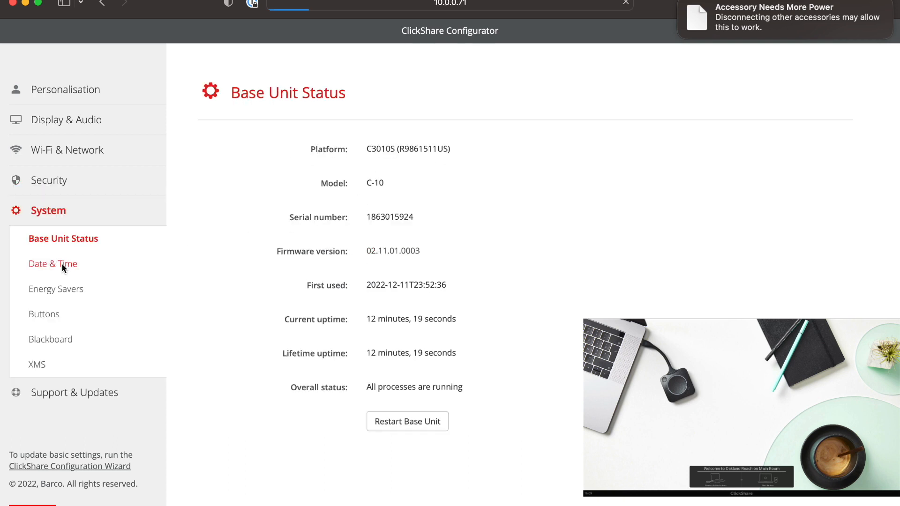
pyautogui.click(52, 263)
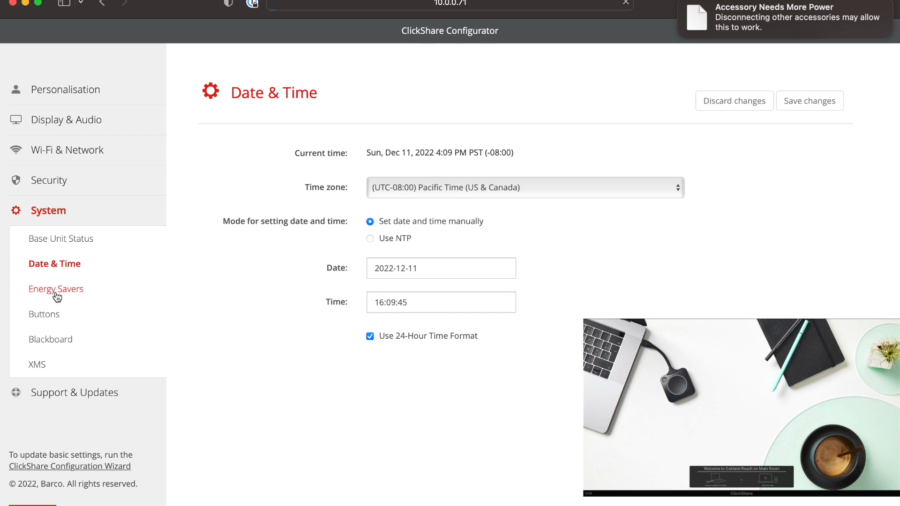
# Step: Set Energy Savers standby to Never, then view the Buttons, Blackboard and XMS pages
pyautogui.click(56, 289)
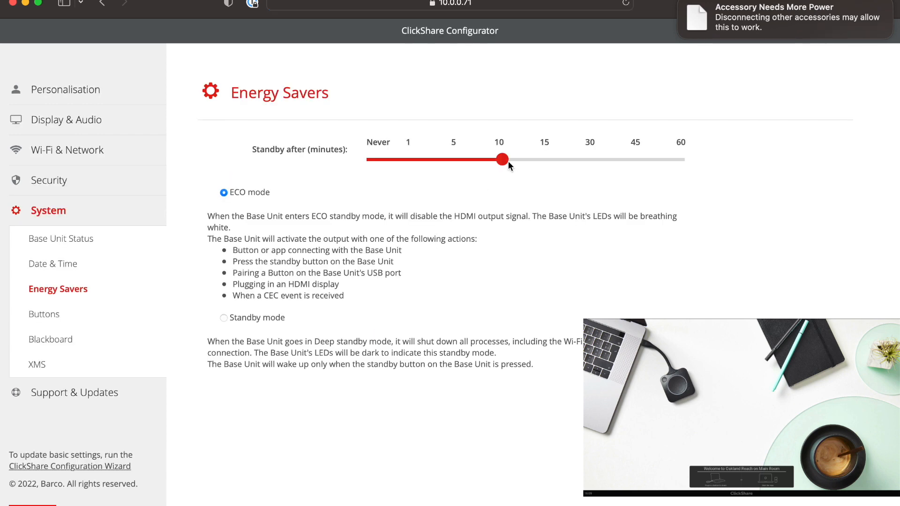
pyautogui.moveTo(501, 159); pyautogui.dragTo(366, 159)
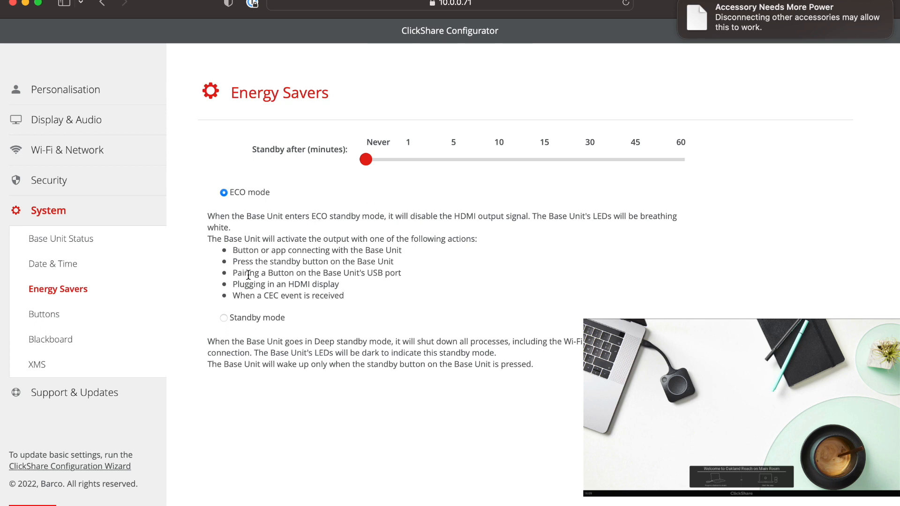
pyautogui.click(43, 314)
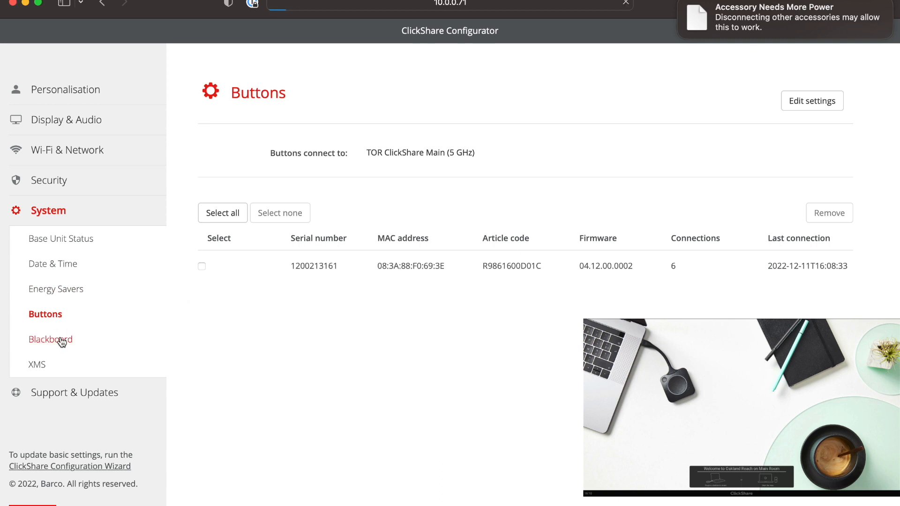
pyautogui.click(51, 339)
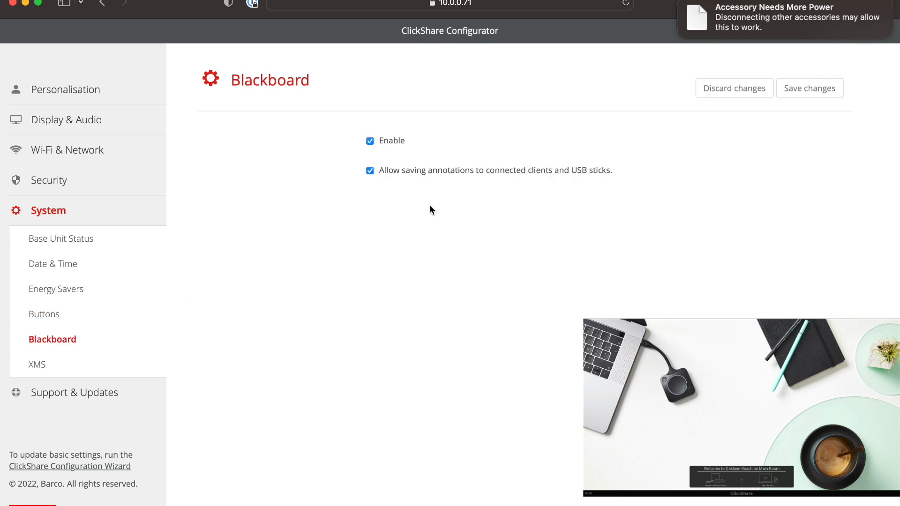
pyautogui.click(36, 364)
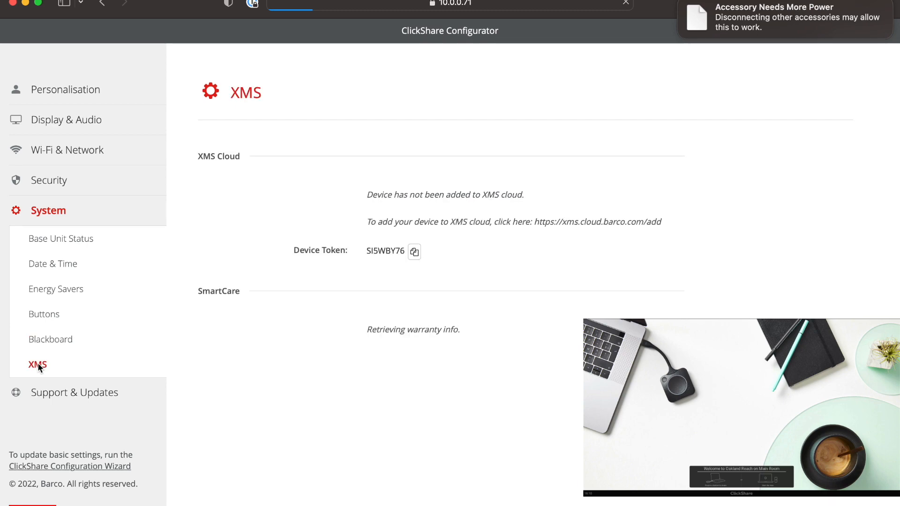